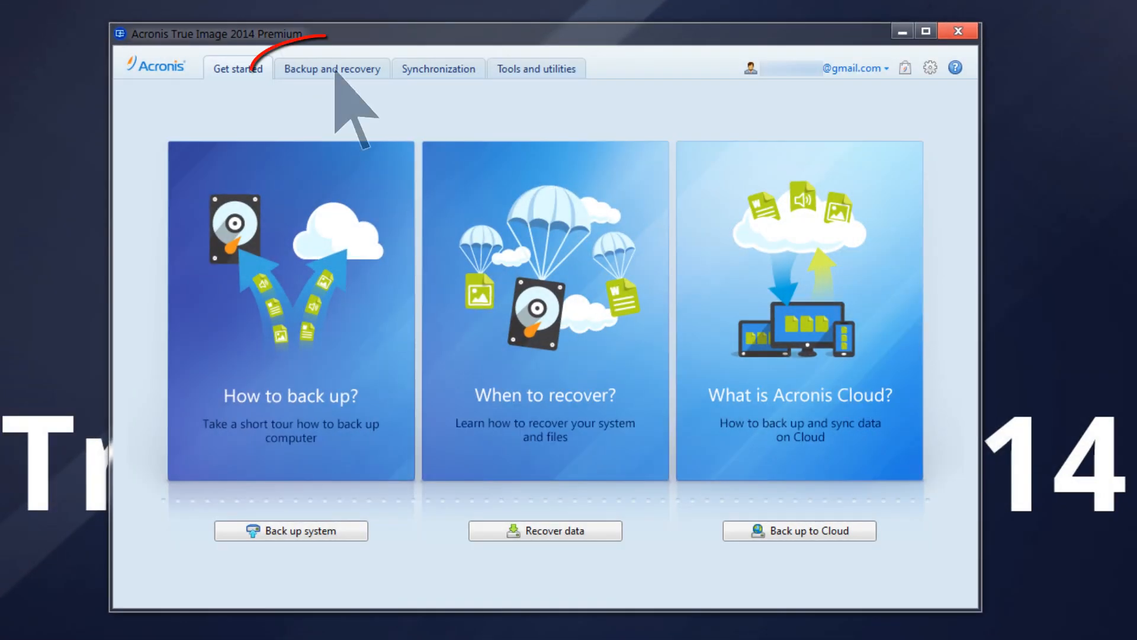
Step: Start a new disk and partition backup from the Backup and recovery section
{"action": "left_click", "coordinate": [331, 68]}
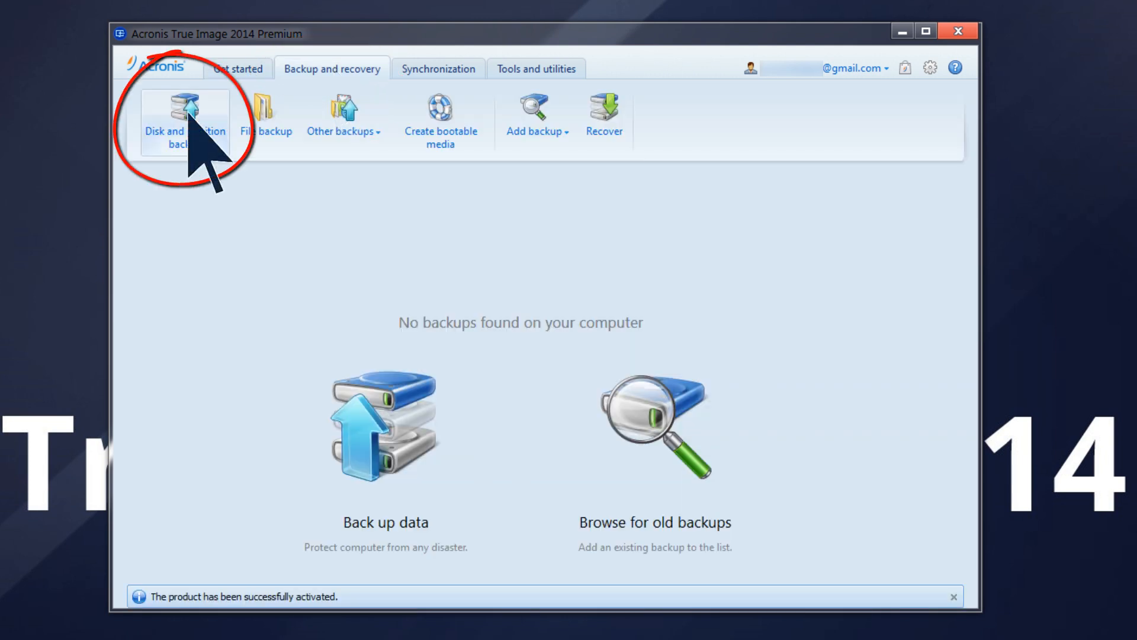
{"action": "left_click", "coordinate": [185, 120]}
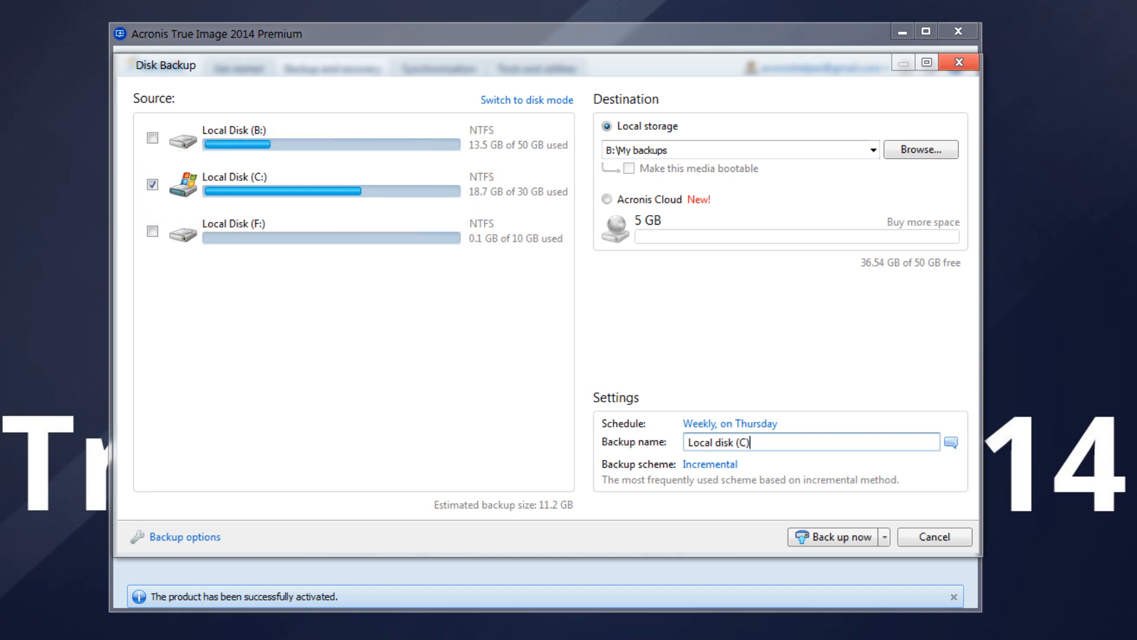
{"action": "left_click", "coordinate": [152, 184]}
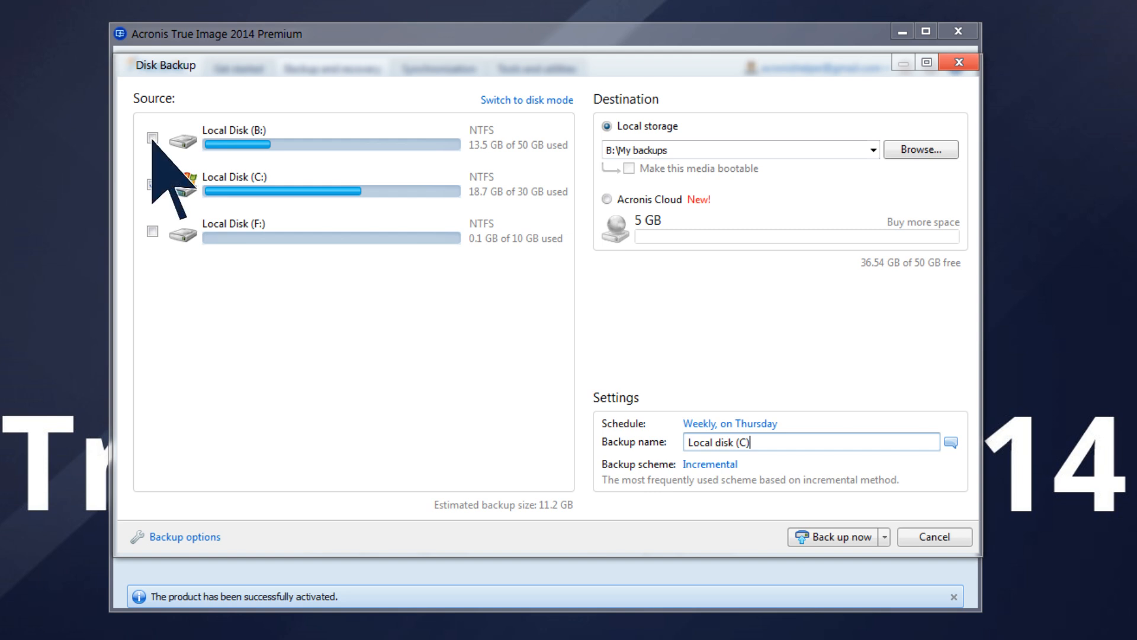
{"action": "left_click", "coordinate": [152, 139]}
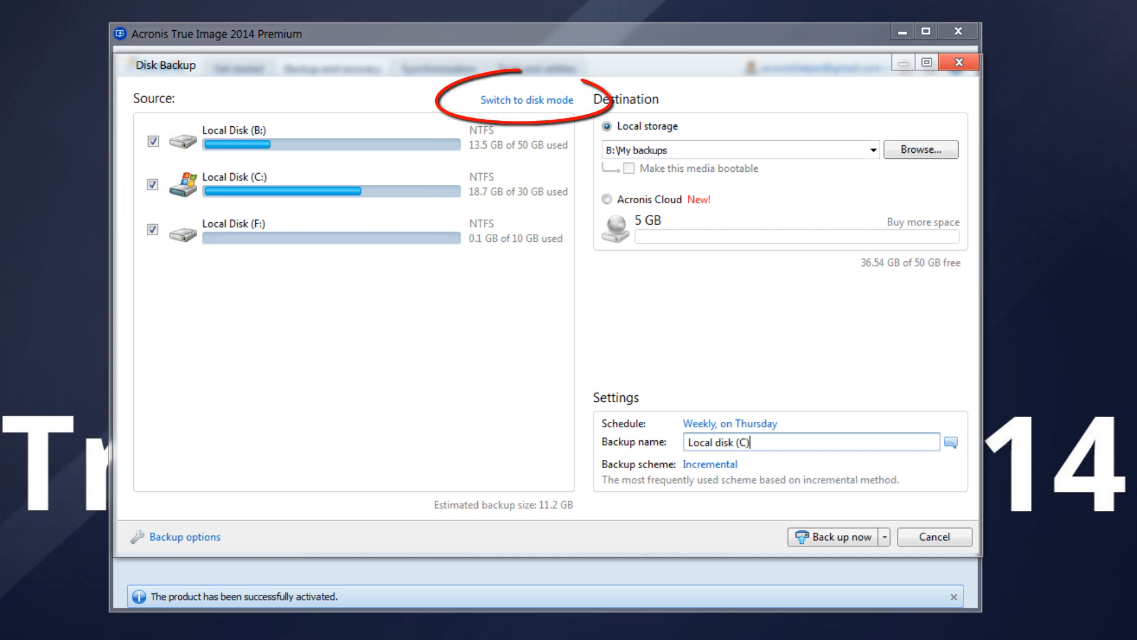
{"action": "left_click", "coordinate": [527, 100]}
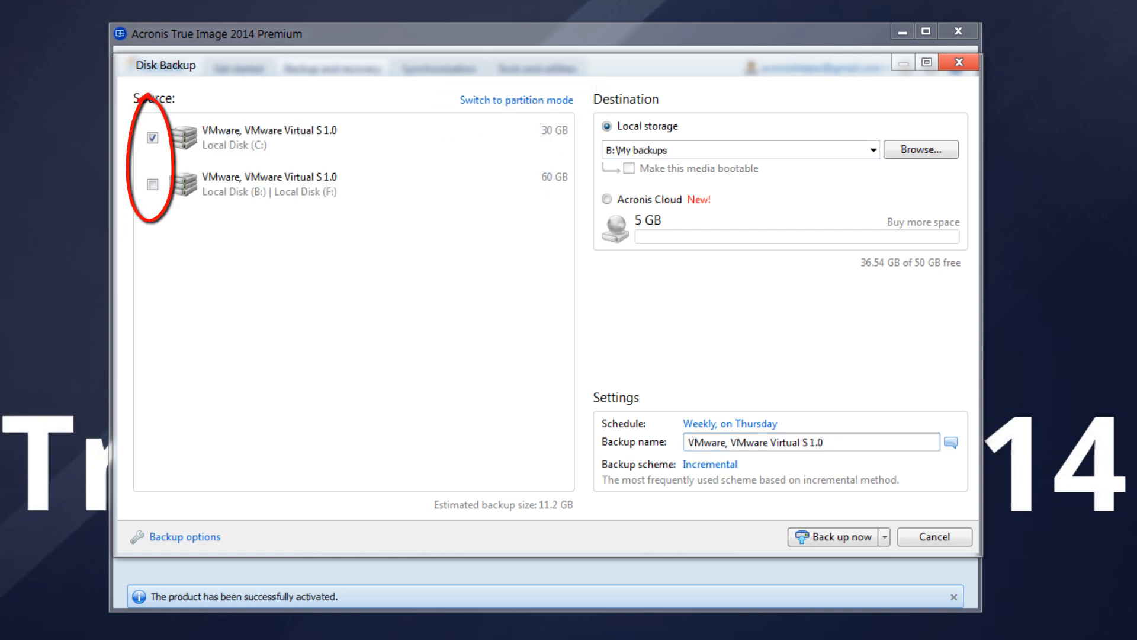
{"action": "left_click", "coordinate": [516, 100]}
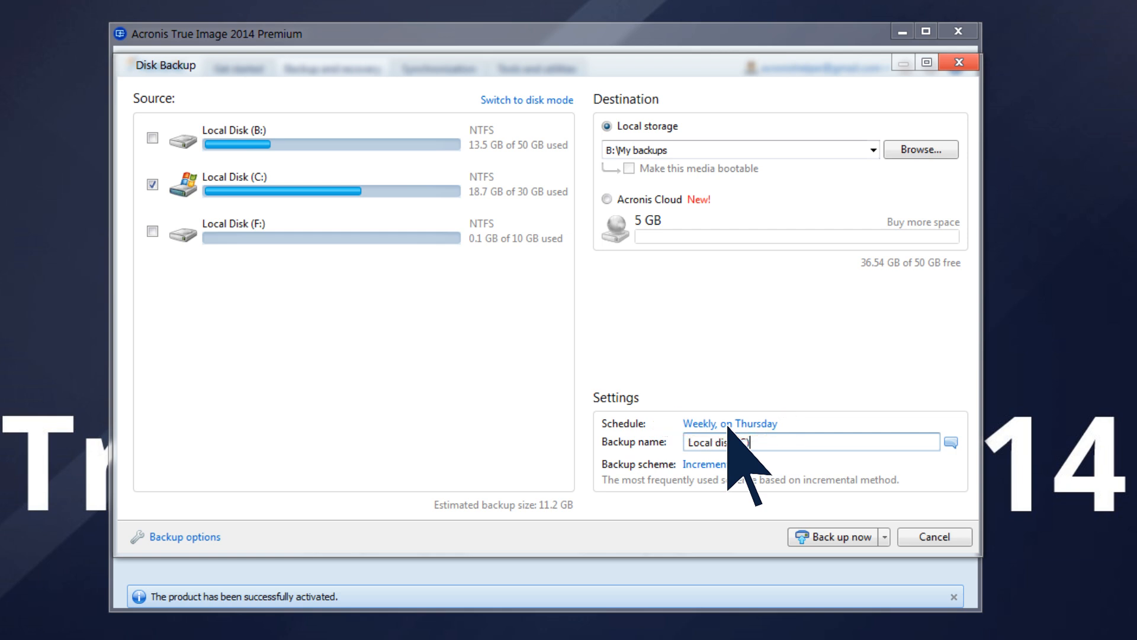
Step: Set the Local disk (C) backup schedule to Do not schedule
{"action": "left_click", "coordinate": [729, 422]}
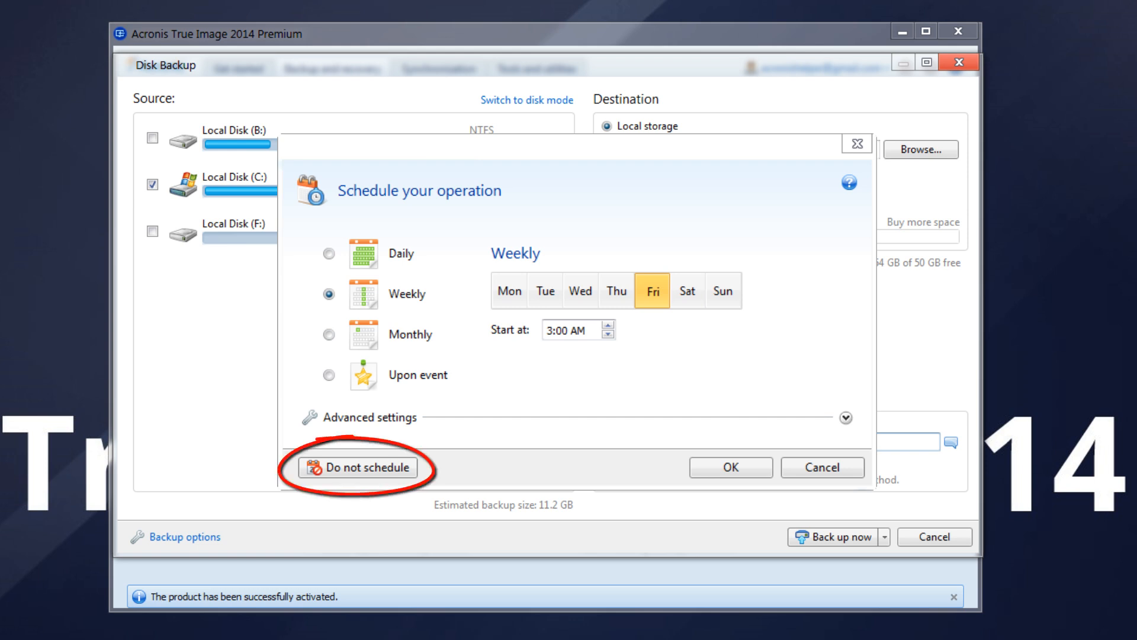
{"action": "left_click", "coordinate": [356, 466]}
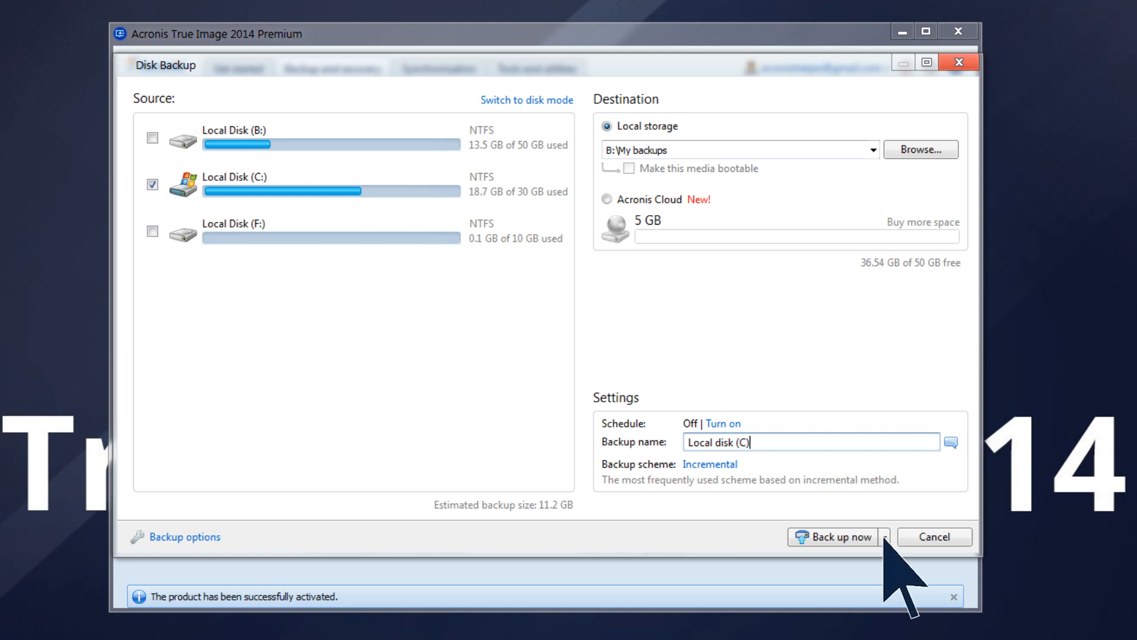
Step: Back up Local disk (C) to B:\My backups immediately, without delay
{"action": "left_click", "coordinate": [882, 536]}
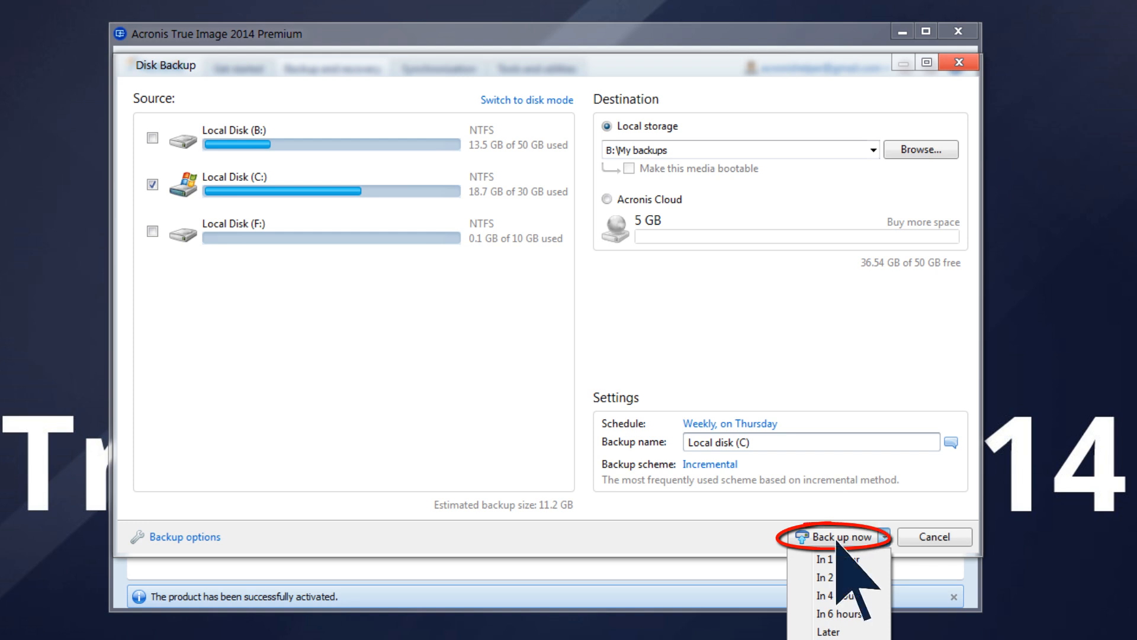
{"action": "left_click", "coordinate": [833, 537]}
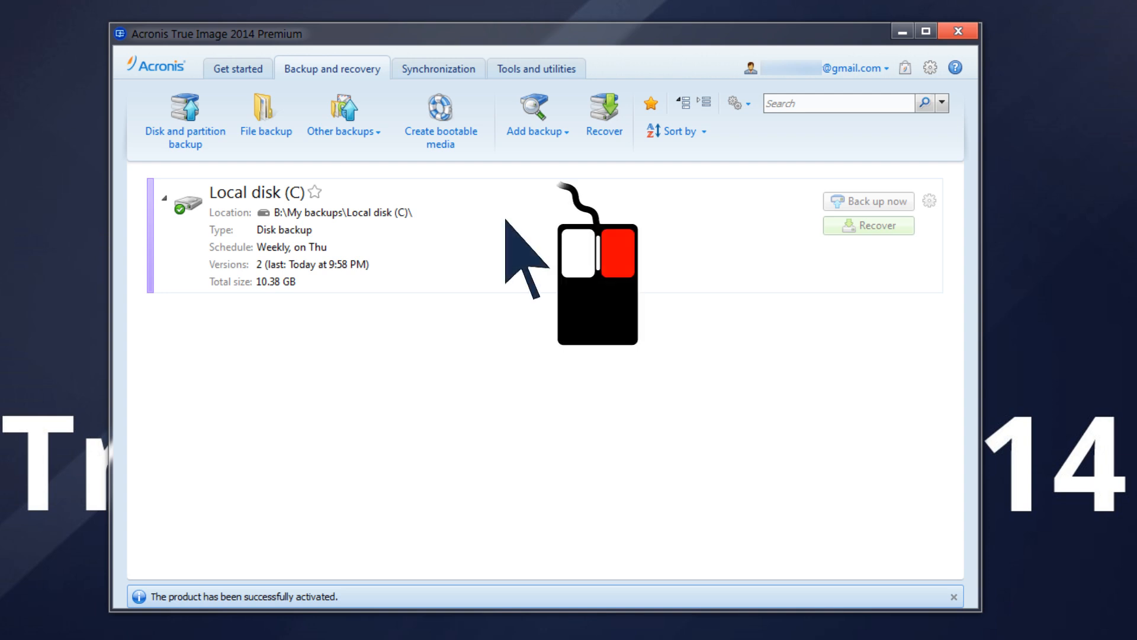
Step: Validate the Local disk (C) backup and confirm it reports as valid
{"action": "left_click", "coordinate": [931, 202]}
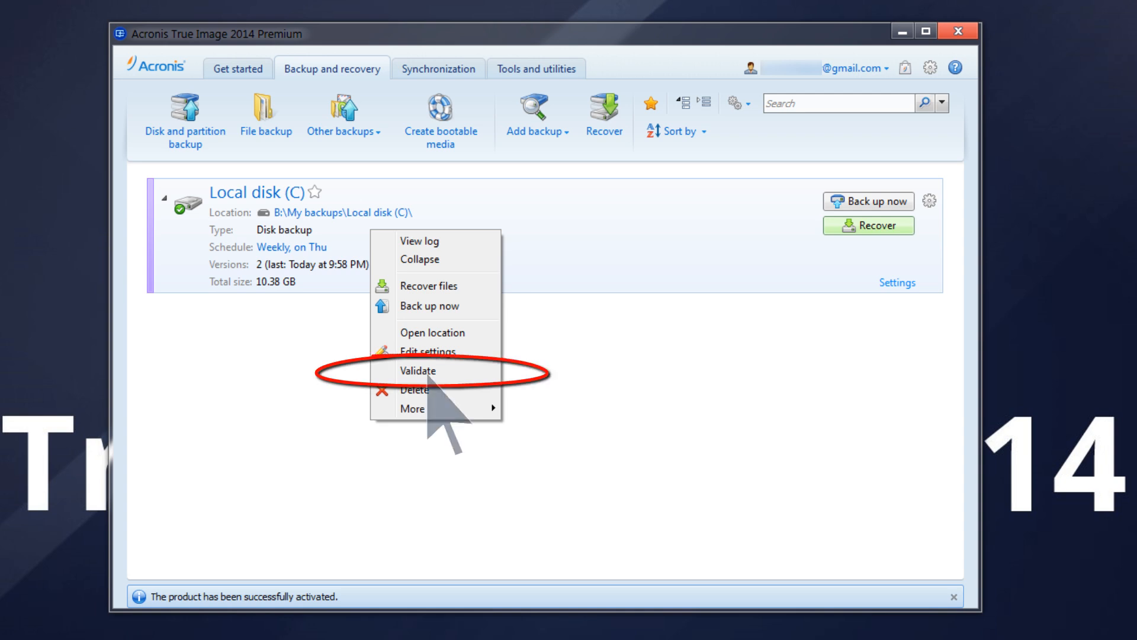
{"action": "left_click", "coordinate": [418, 370]}
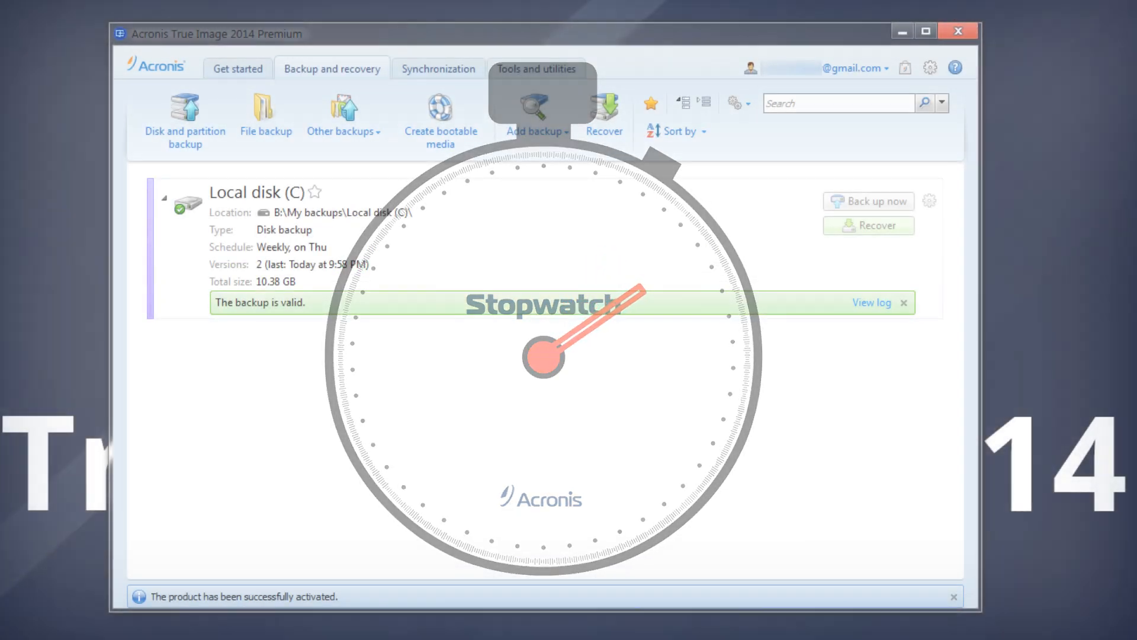
{"action": "left_click", "coordinate": [871, 303]}
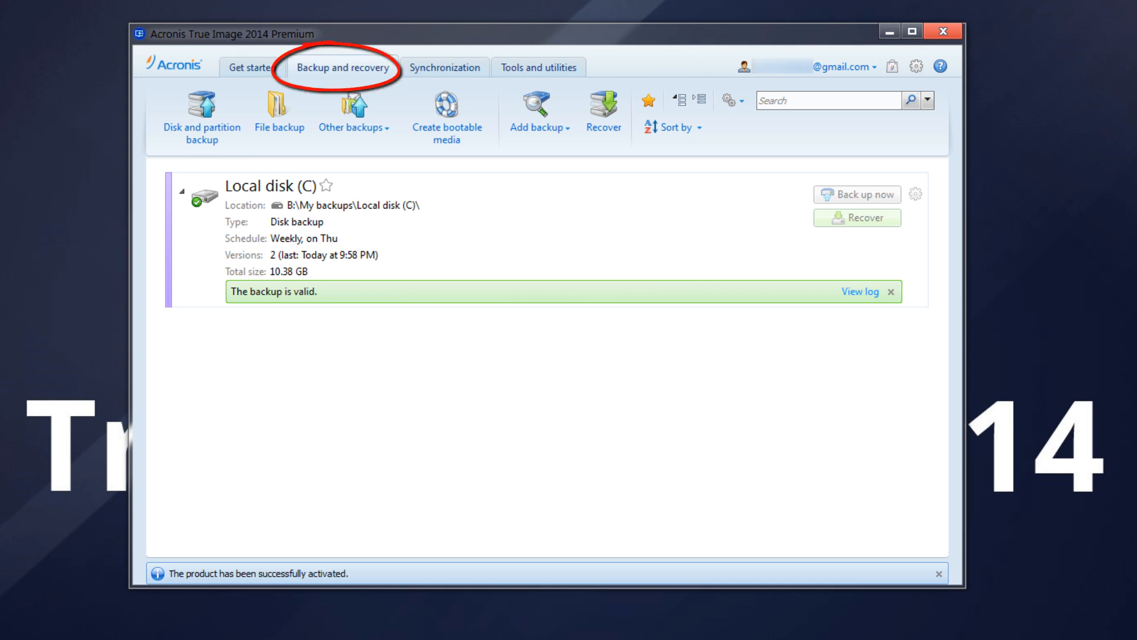
{"action": "mouse_move", "coordinate": [278, 112]}
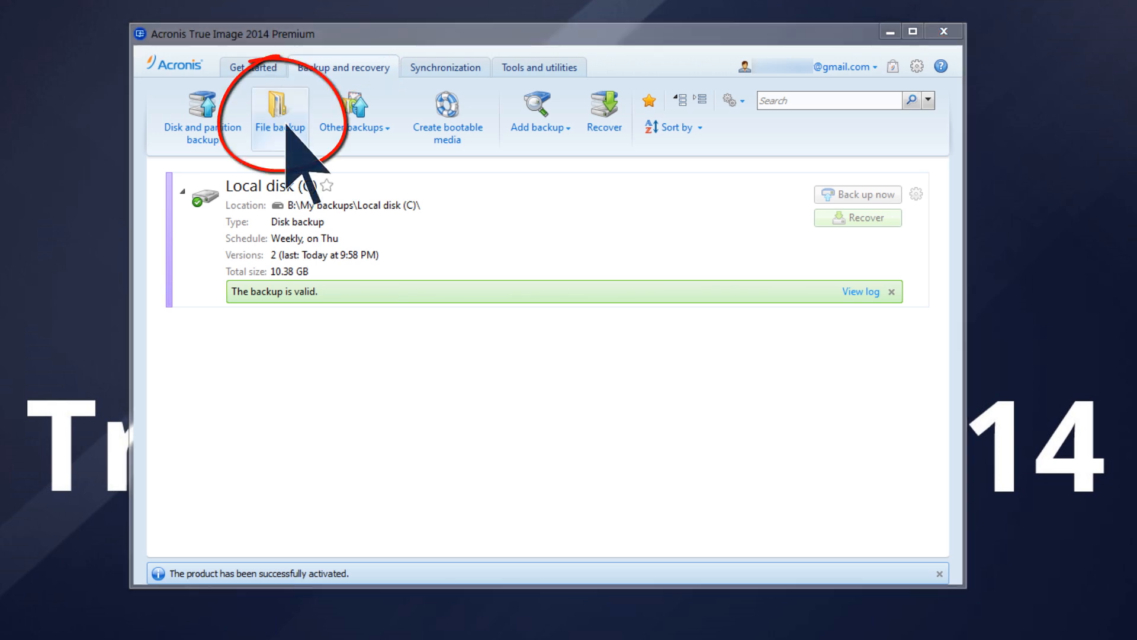
Step: Back up the Contacts and Downloads folders to Acronis Cloud
{"action": "left_click", "coordinate": [279, 114]}
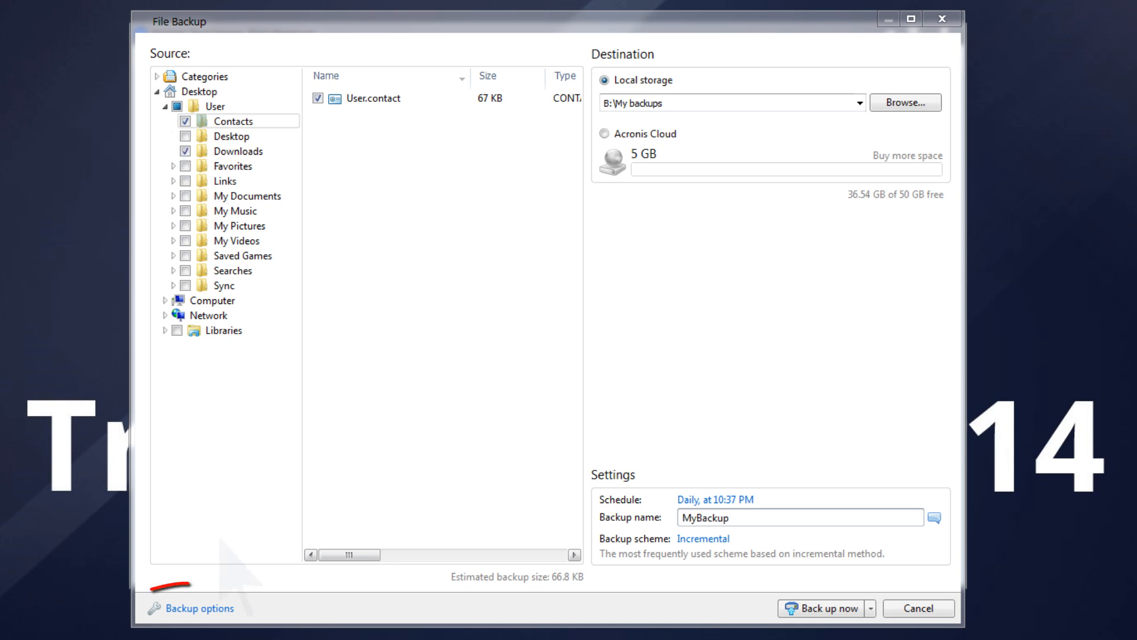
{"action": "left_click", "coordinate": [199, 607]}
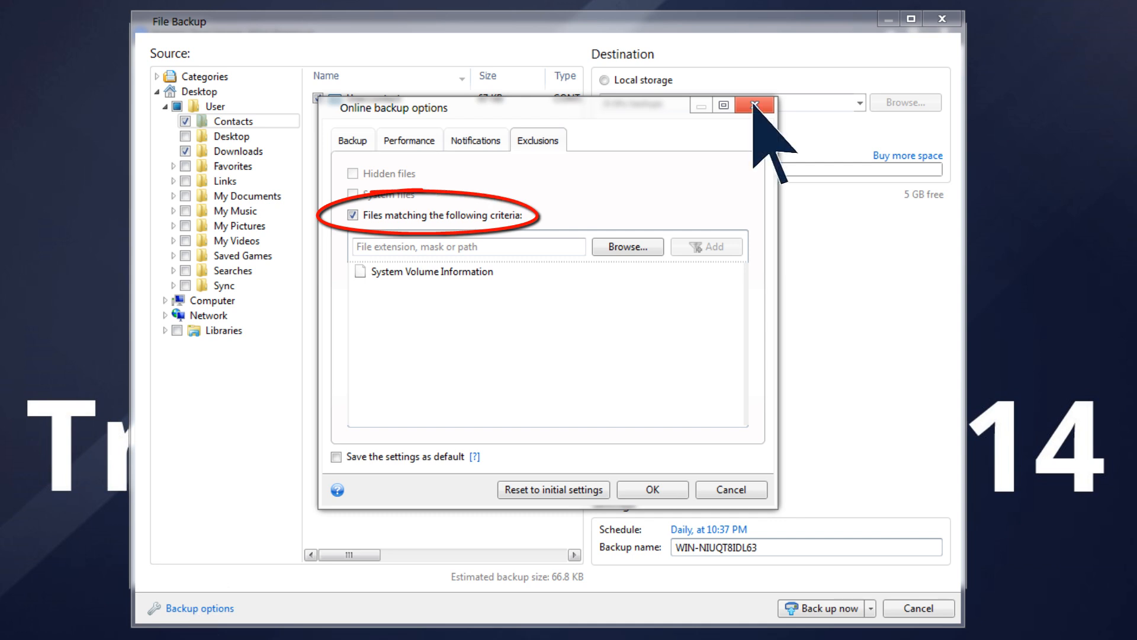
{"action": "left_click", "coordinate": [754, 106]}
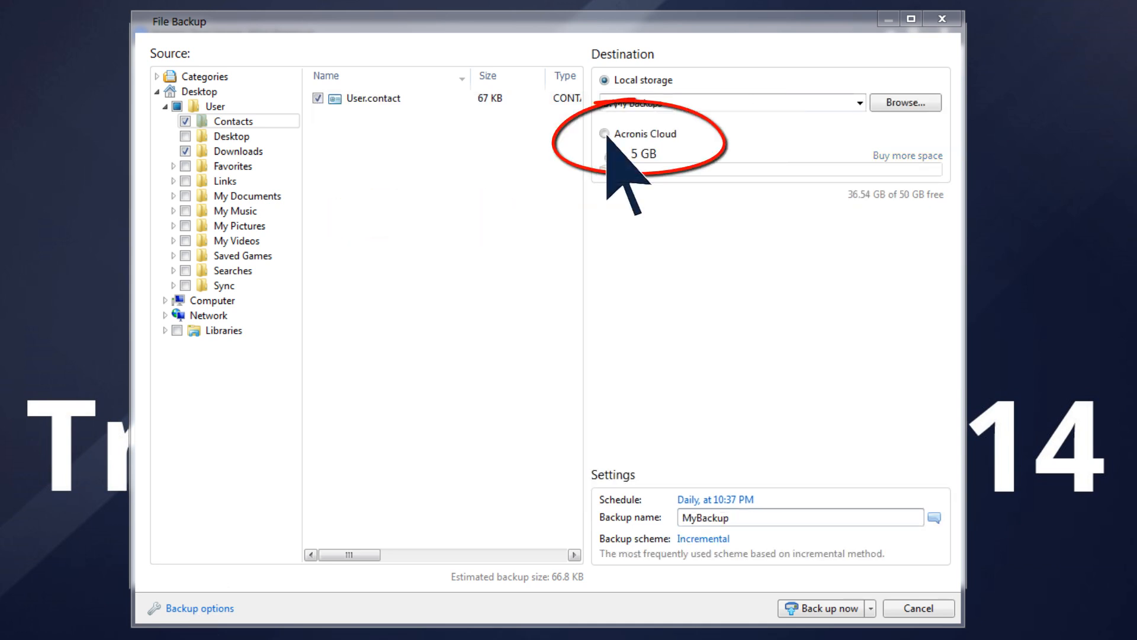
{"action": "left_click", "coordinate": [604, 133]}
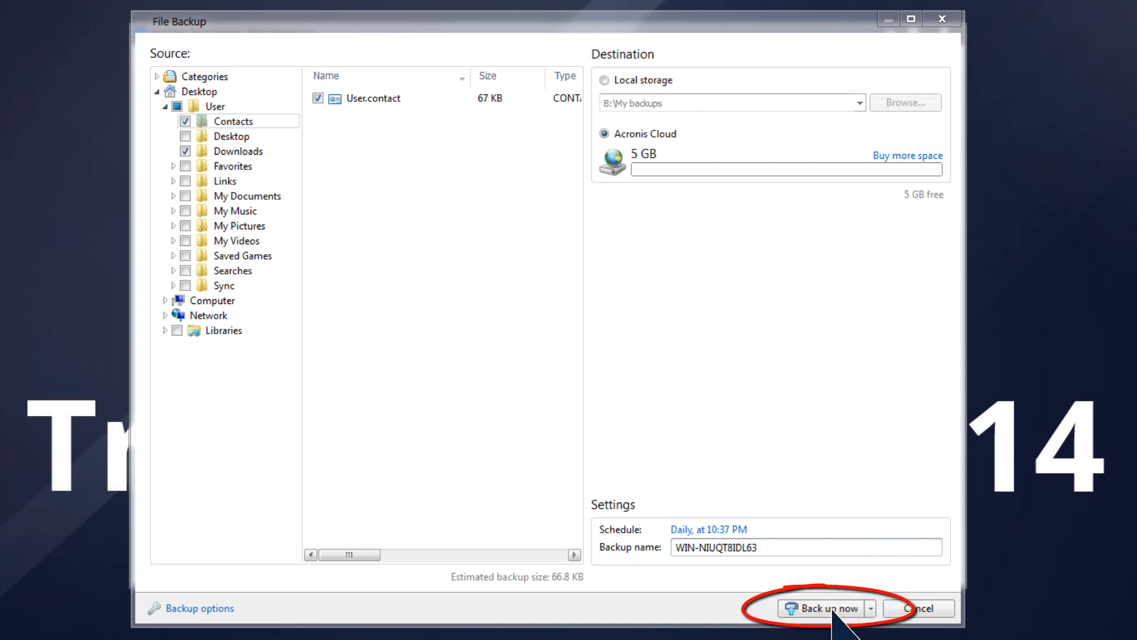
{"action": "left_click", "coordinate": [820, 608]}
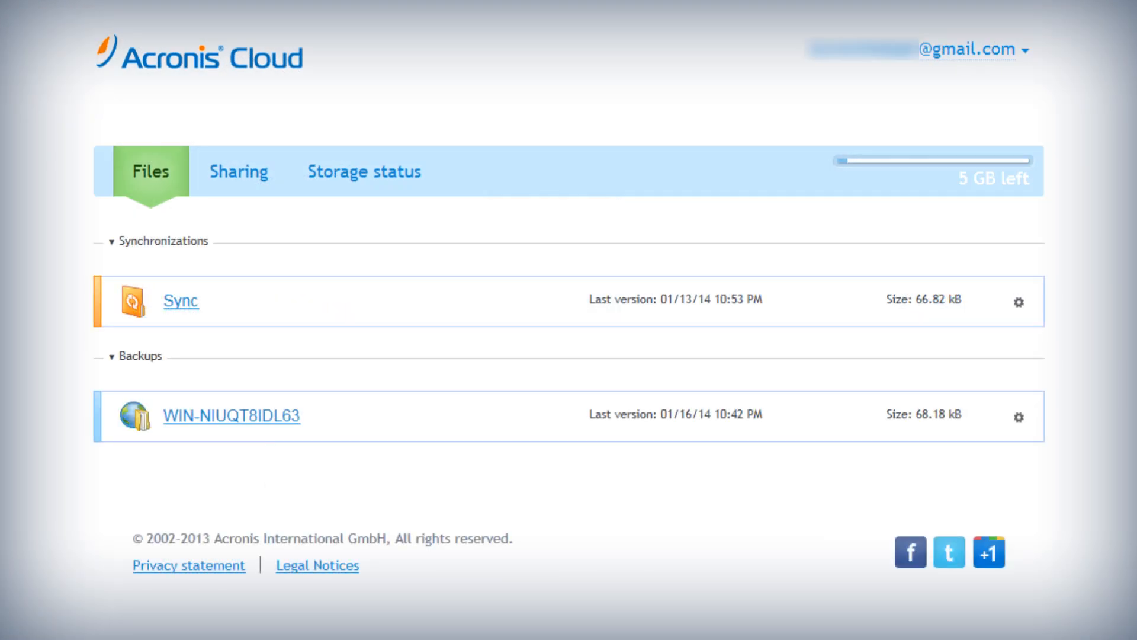
Step: Browse the WIN-NIUQT8IDL63 cloud backup down to Users > User > Contacts
{"action": "left_click", "coordinate": [229, 415]}
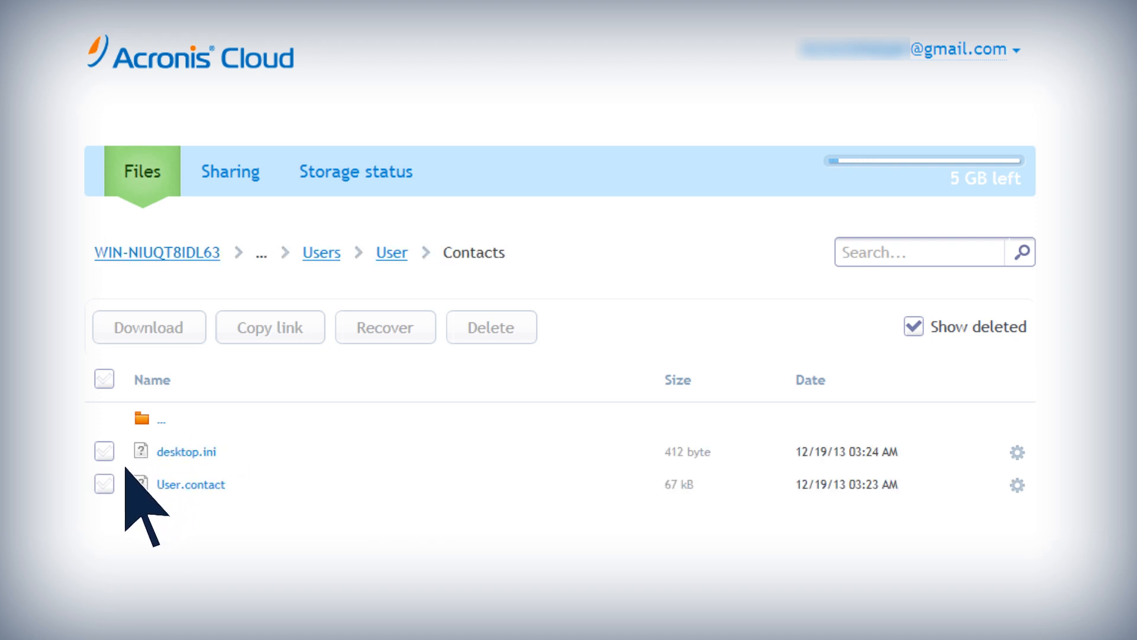
{"action": "left_click", "coordinate": [103, 379]}
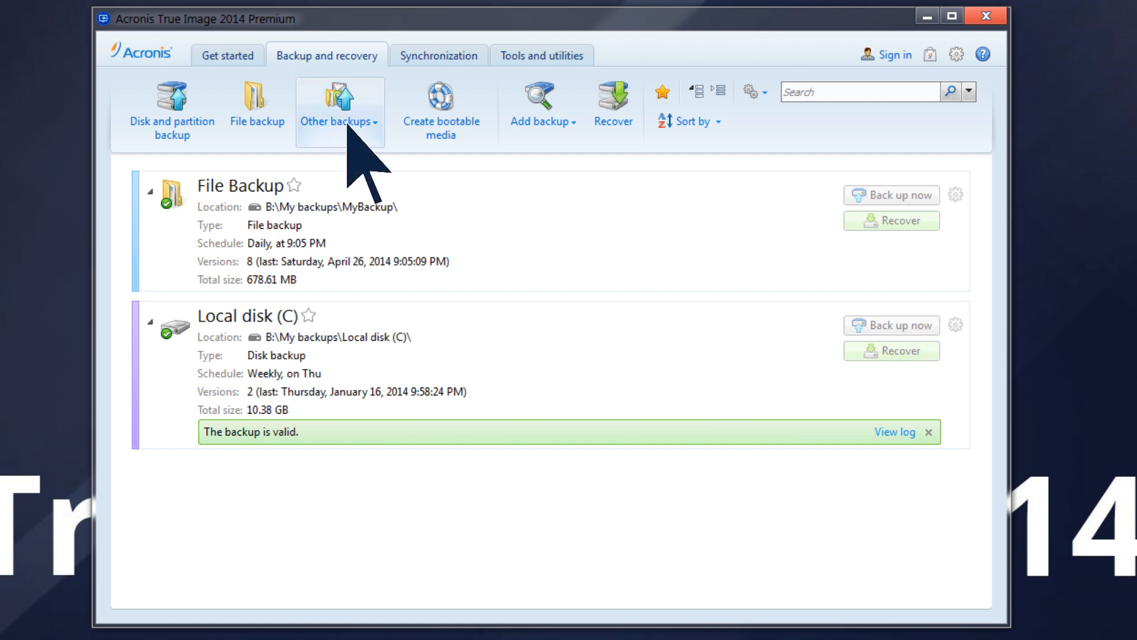
Step: Start an email backup from Other backups with Windows Contacts ticked as source
{"action": "left_click", "coordinate": [339, 111]}
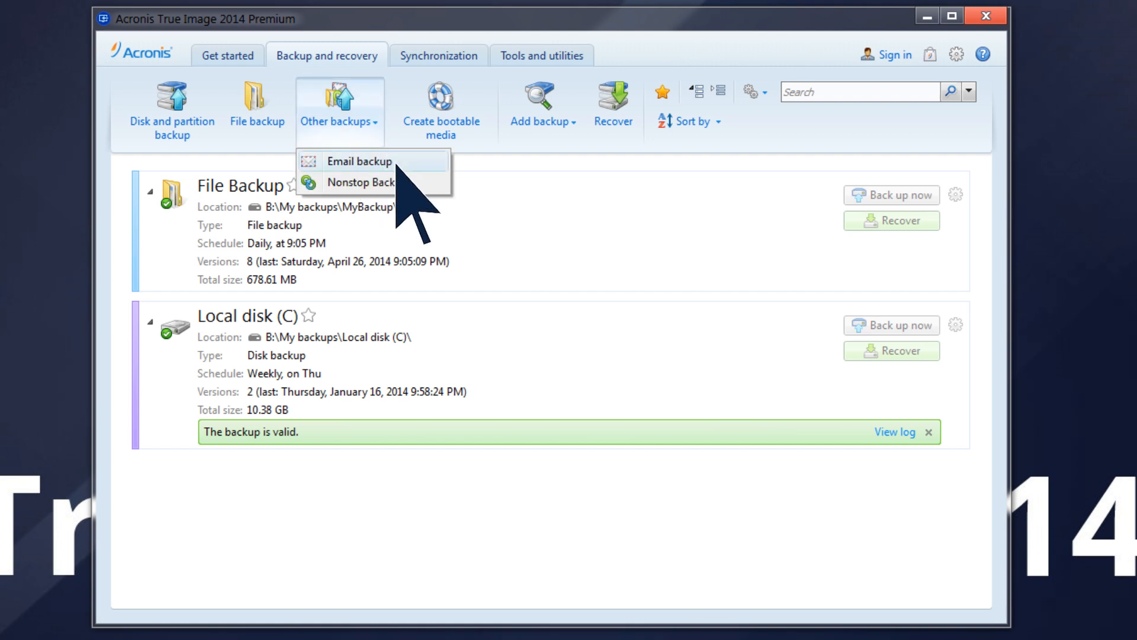
{"action": "left_click", "coordinate": [359, 161]}
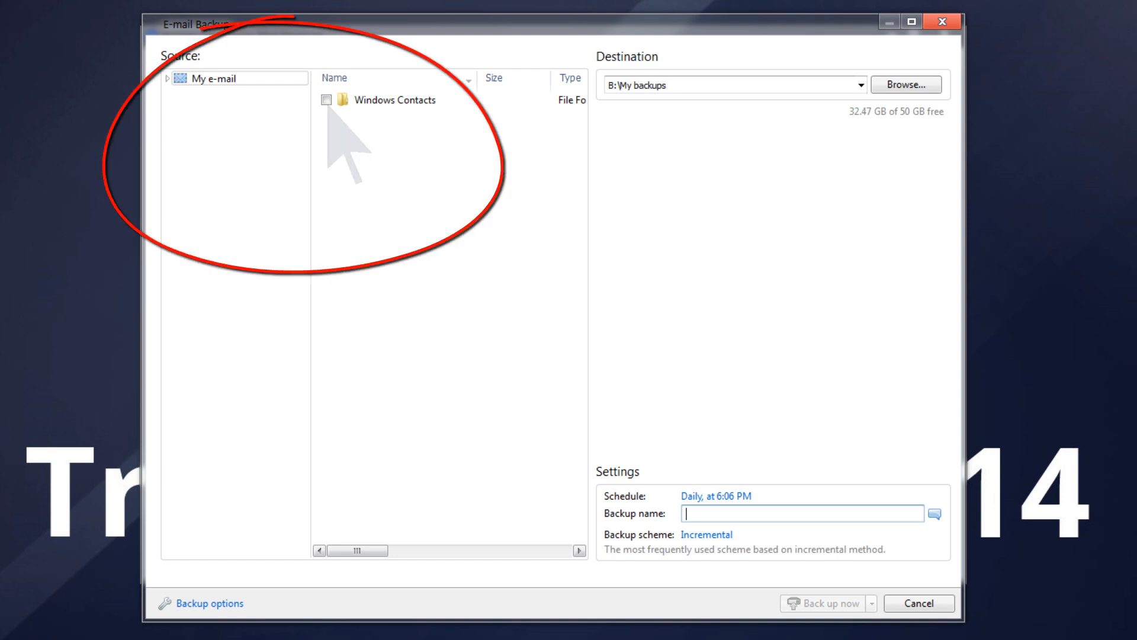
{"action": "left_click", "coordinate": [326, 99]}
{"action": "type", "text": "MyEmail"}
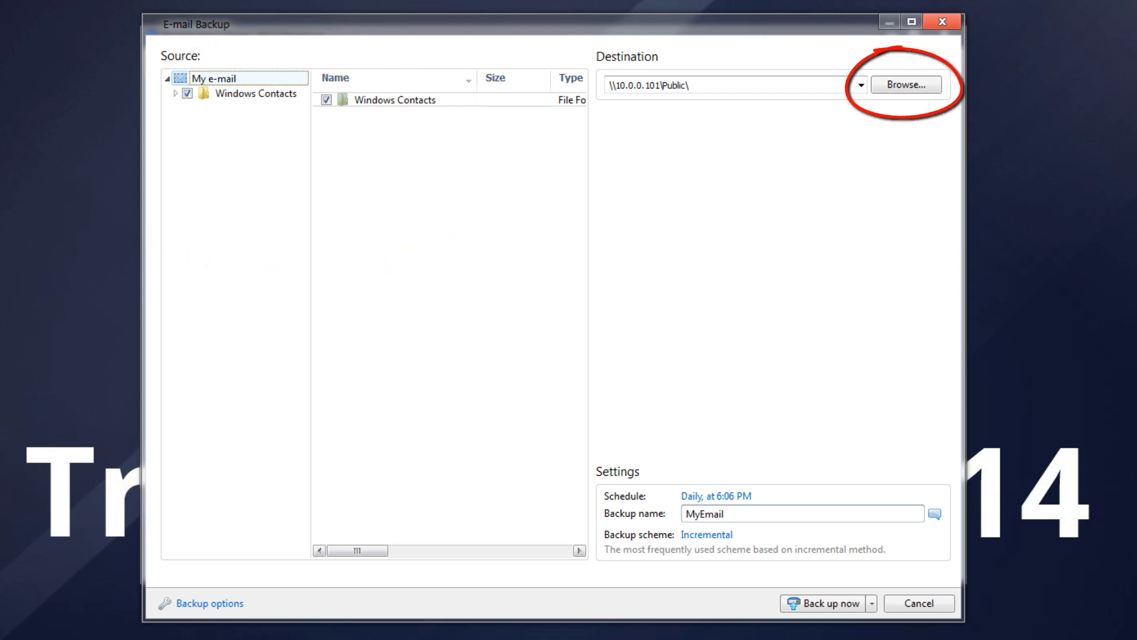
Step: Target the NAS share \\10.0.0.101\Public and test its login credentials
{"action": "left_click", "coordinate": [905, 84]}
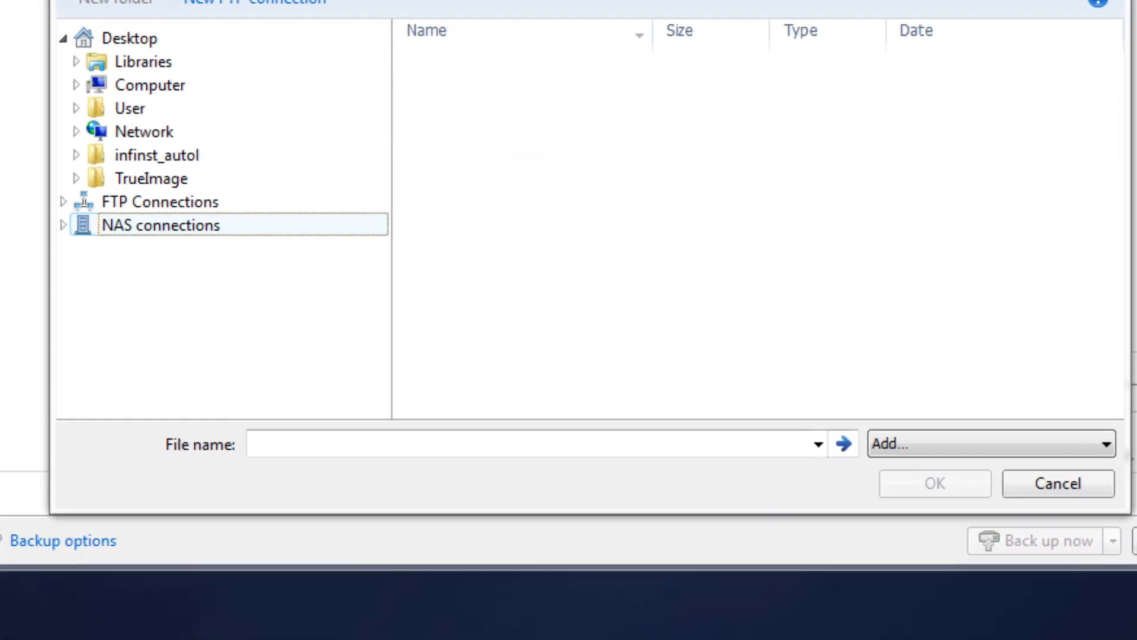
{"action": "type", "text": "\\\\10.0.0.101\\"}
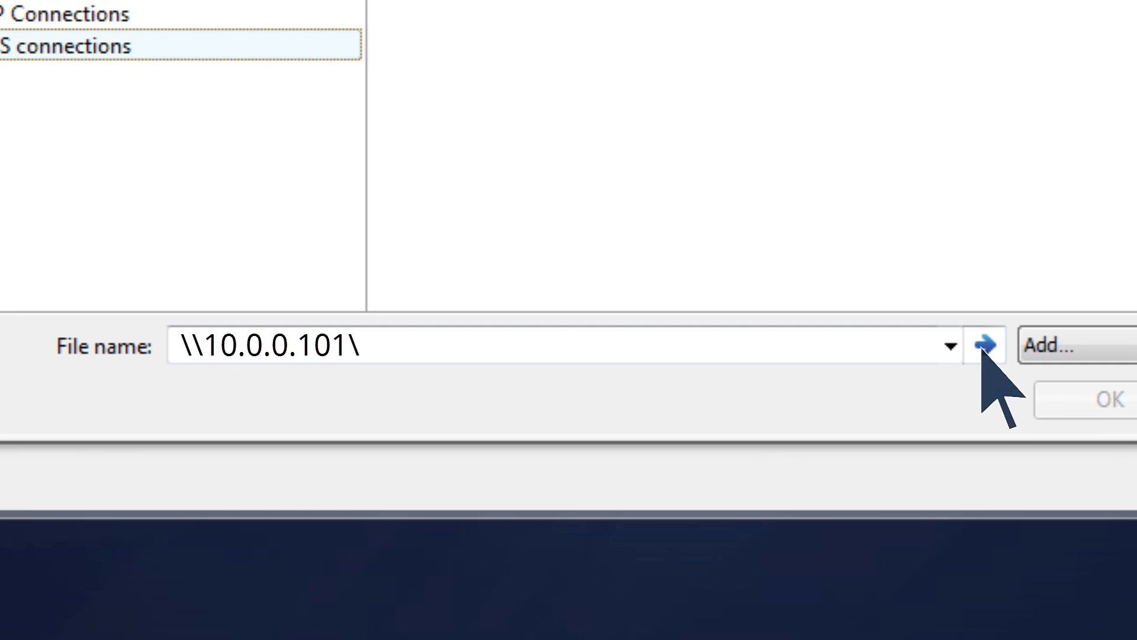
{"action": "left_click", "coordinate": [981, 345]}
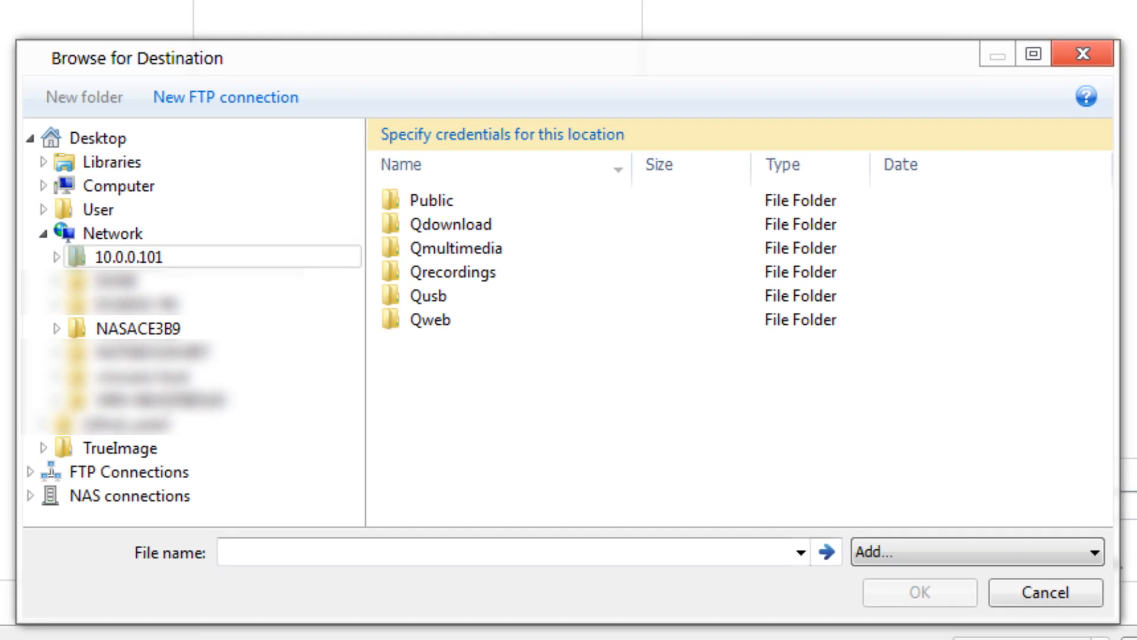
{"action": "type", "text": "\\\\NASACE3B9\\Public"}
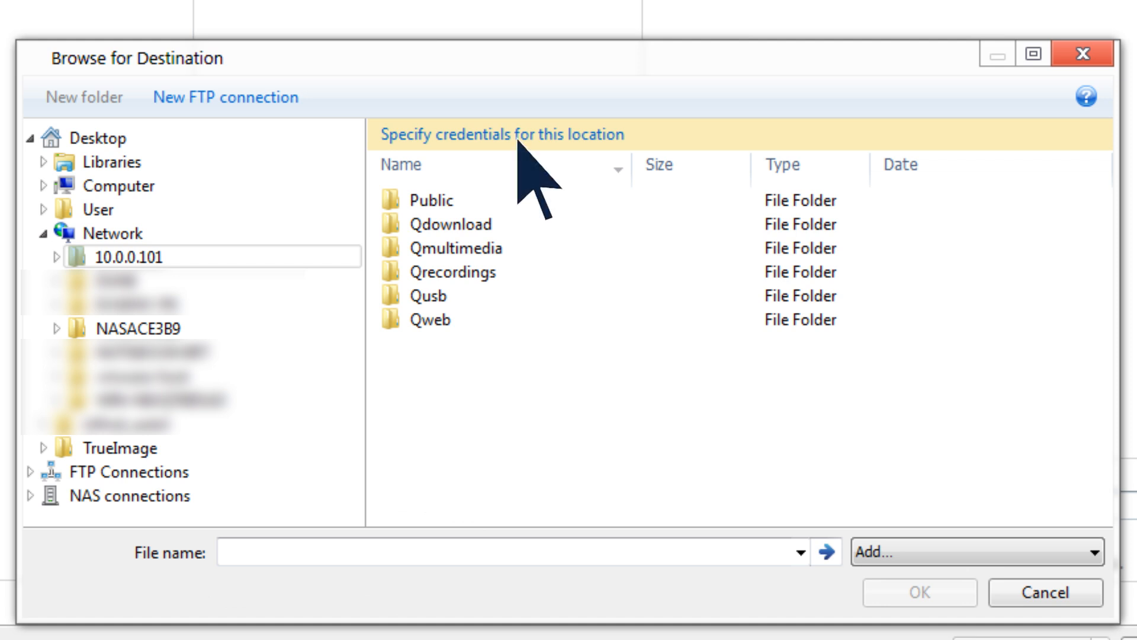
{"action": "left_click", "coordinate": [501, 134]}
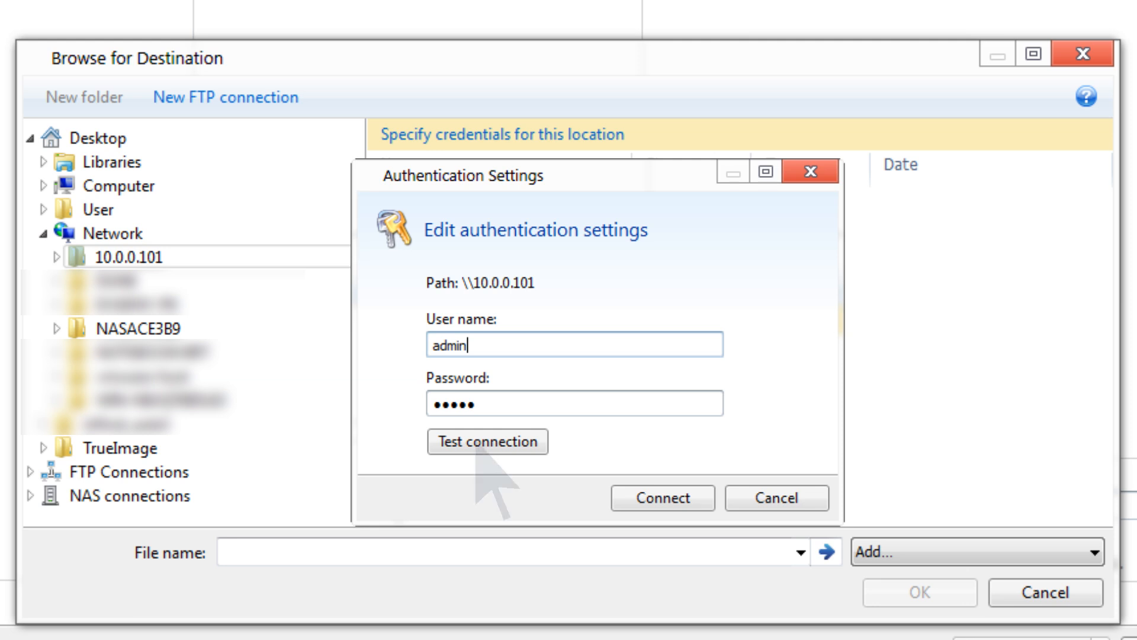
{"action": "left_click", "coordinate": [487, 440]}
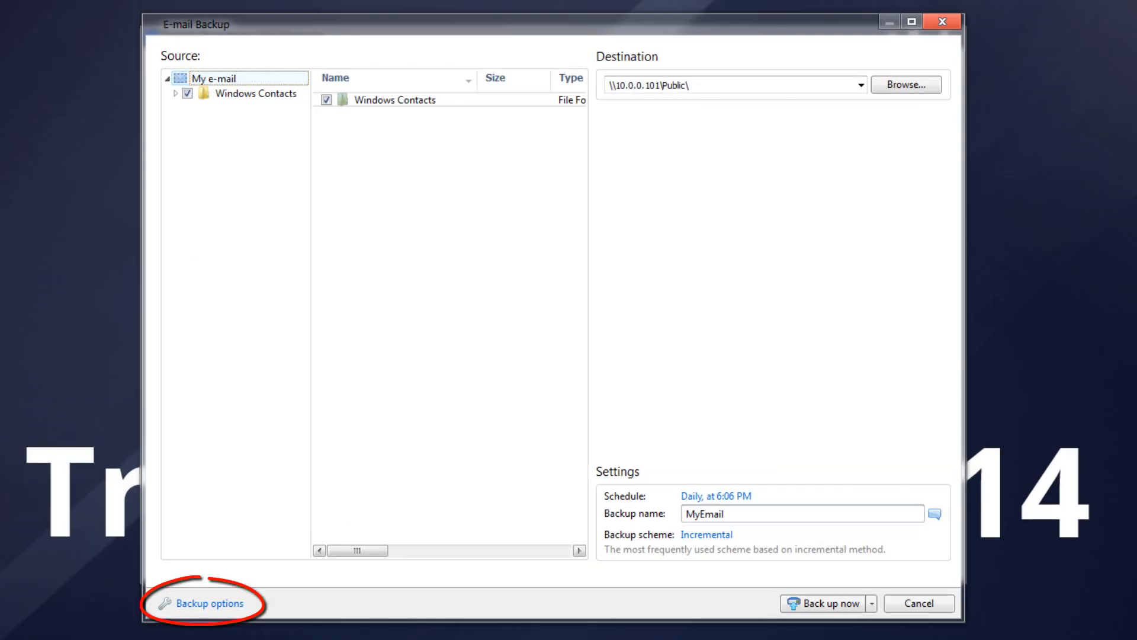
Step: Run the MyEmail backup as a different Windows user and start it now
{"action": "left_click", "coordinate": [206, 603]}
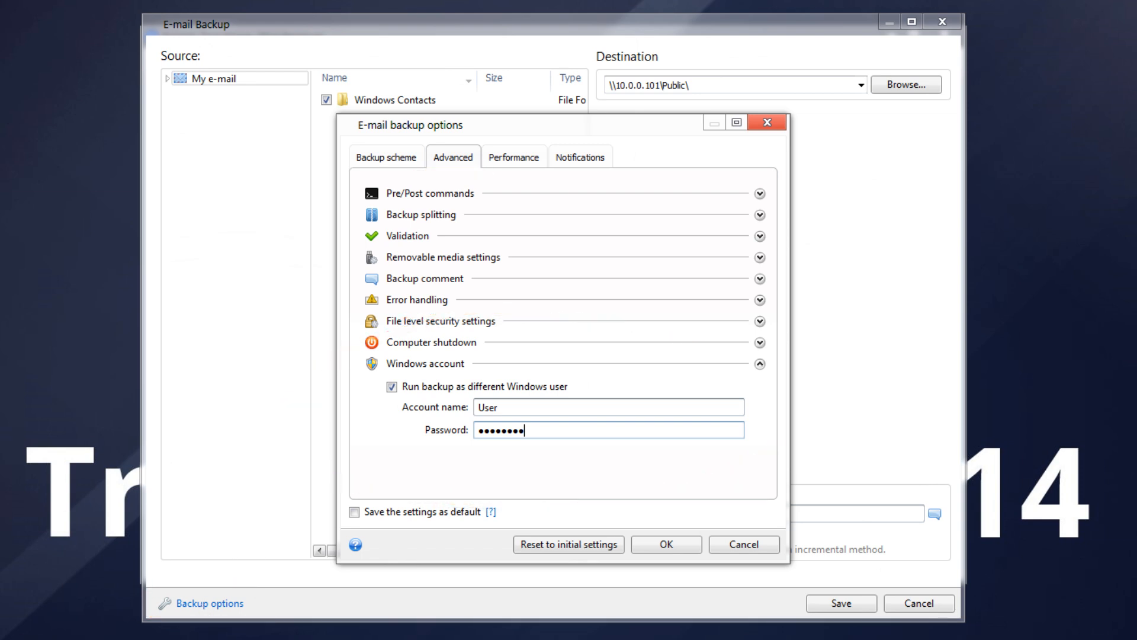
{"action": "left_click", "coordinate": [665, 543]}
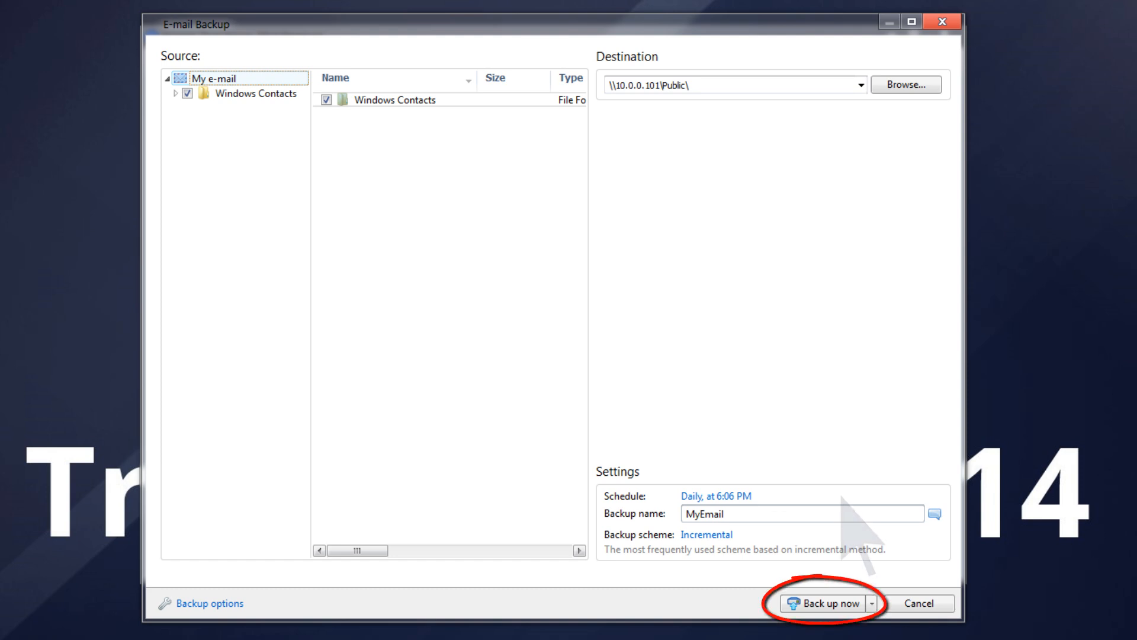
{"action": "left_click", "coordinate": [824, 603]}
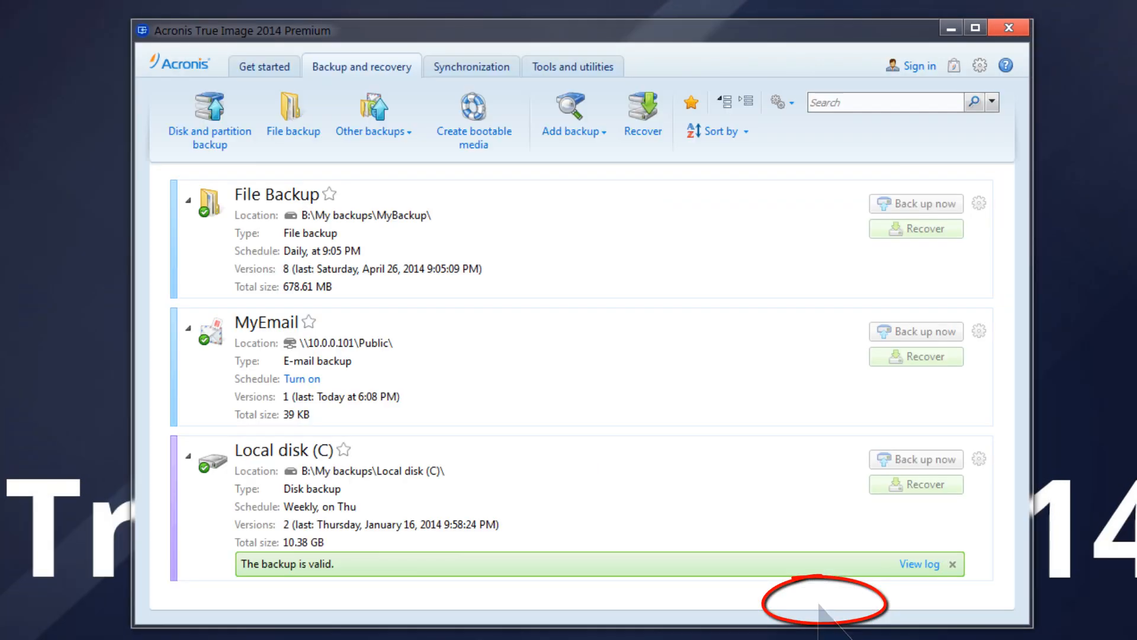